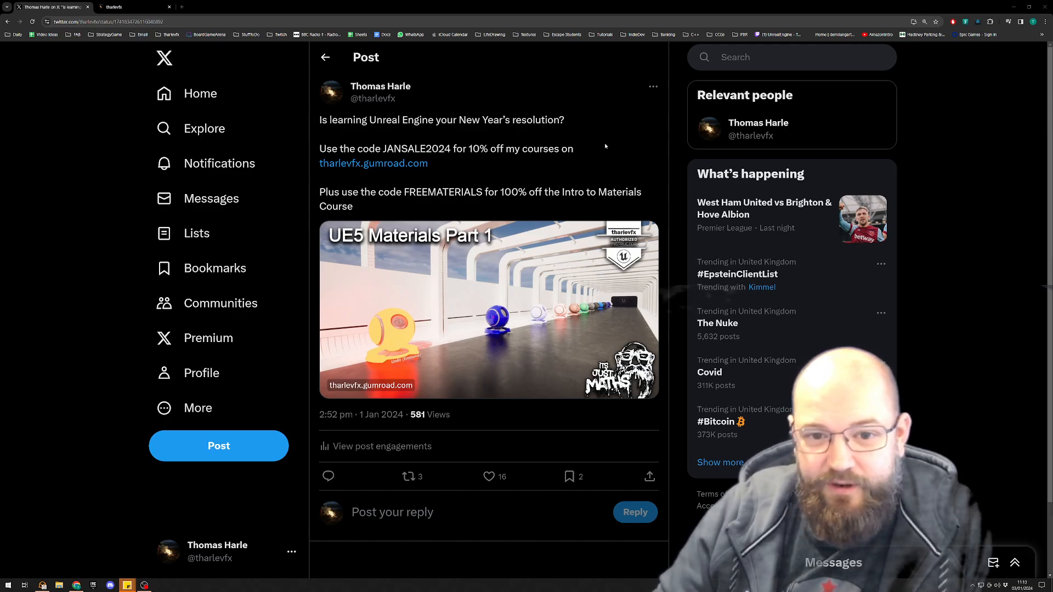
- Highlight the JANSALE2024 discount code in the X post
double_click(388, 149)
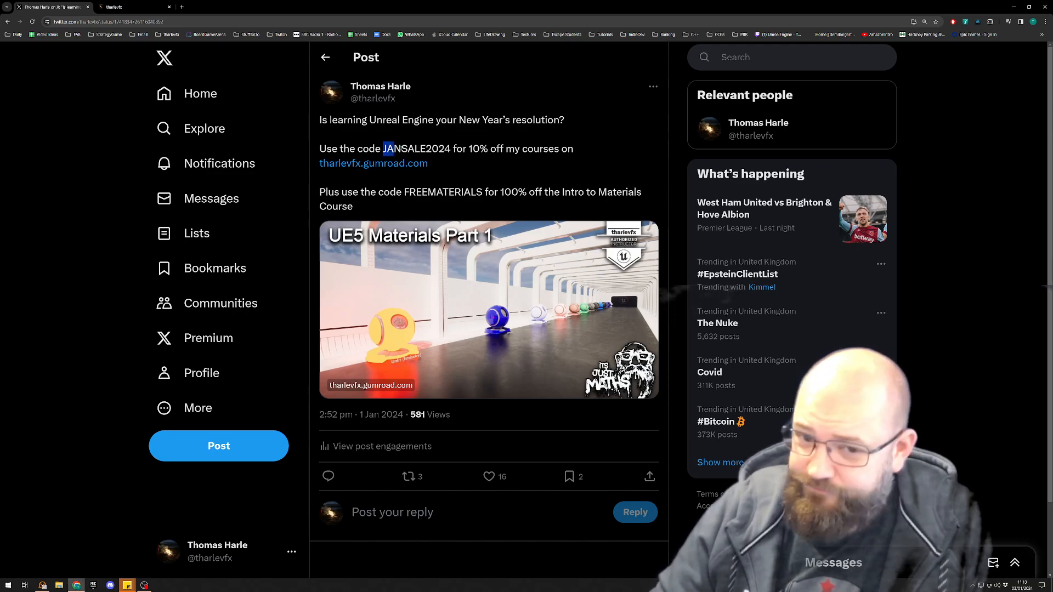
double_click(416, 149)
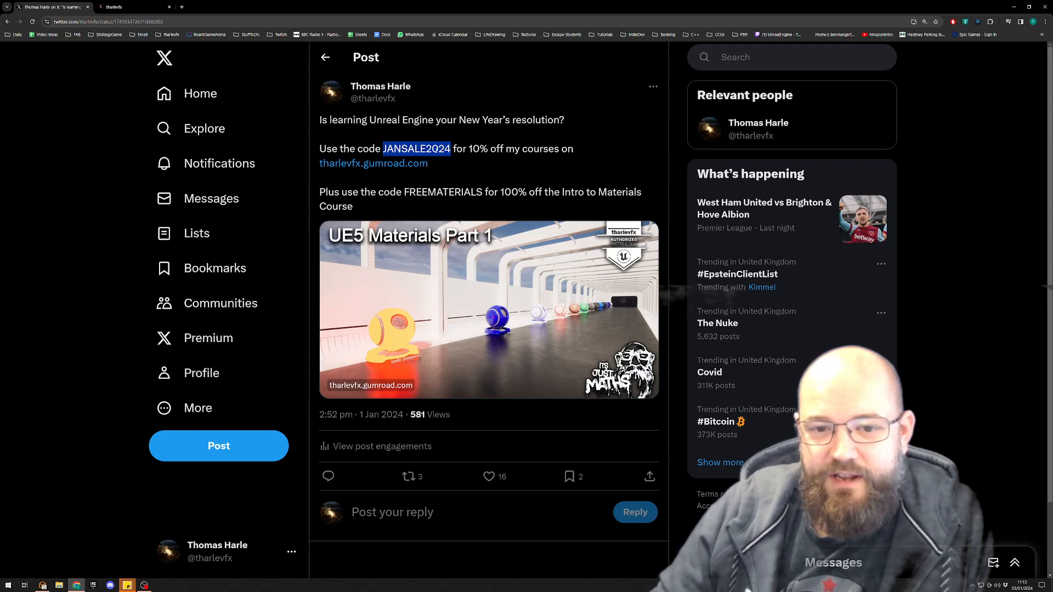
mouse_move(374, 162)
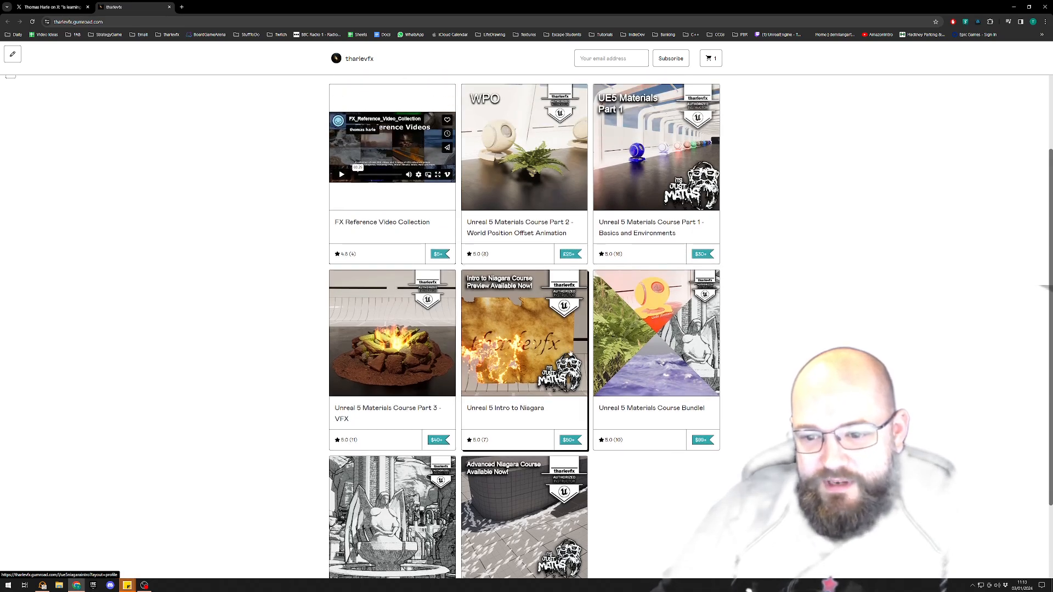
- Open the Unreal 5 Materials Course Part 1 - Basics and Environments page from the tharlevfx store
scroll("down", 3)
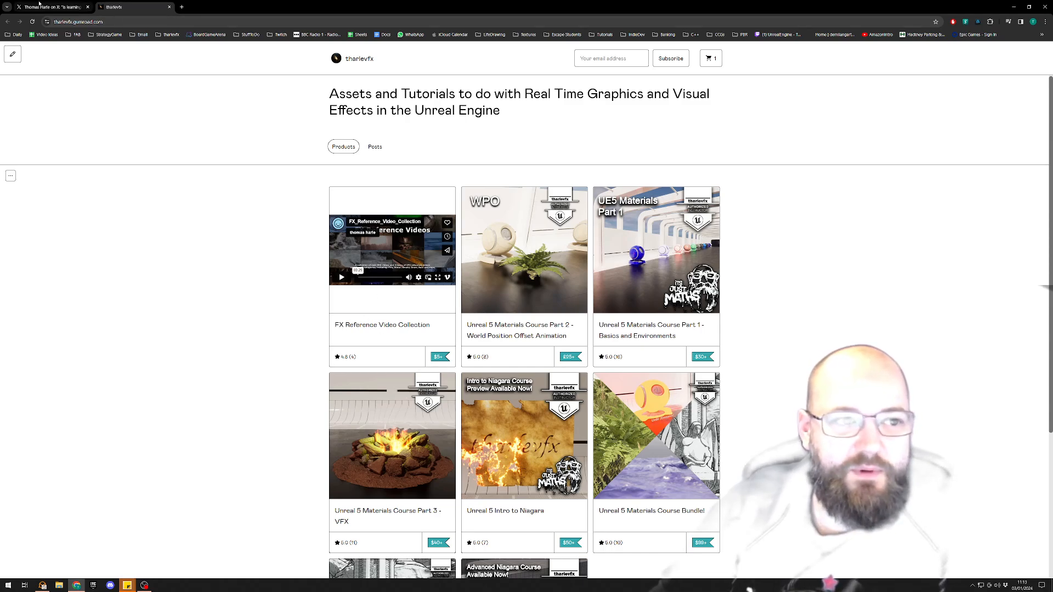
left_click(50, 7)
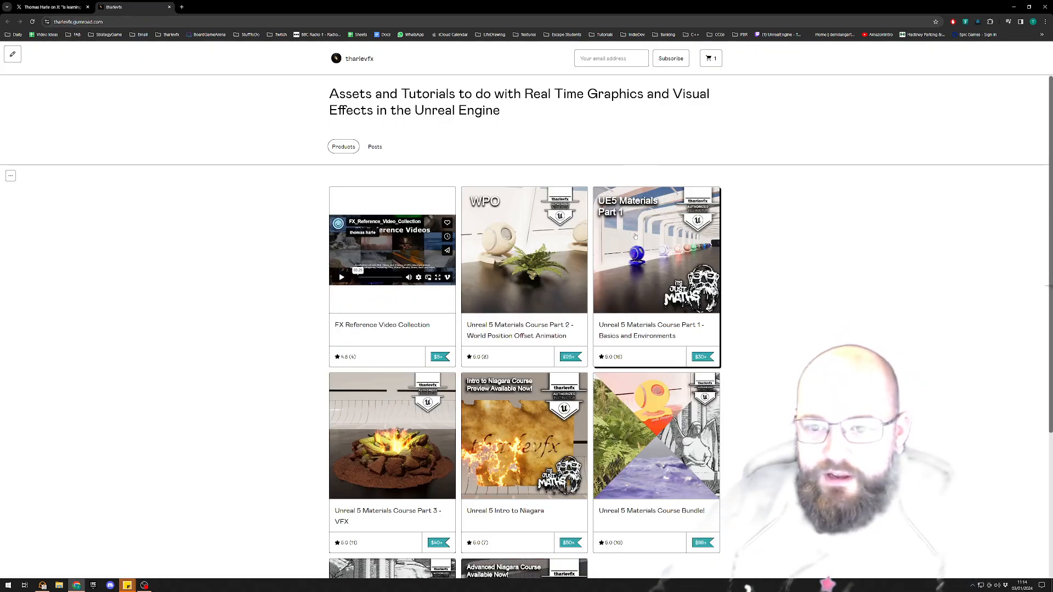
left_click(635, 235)
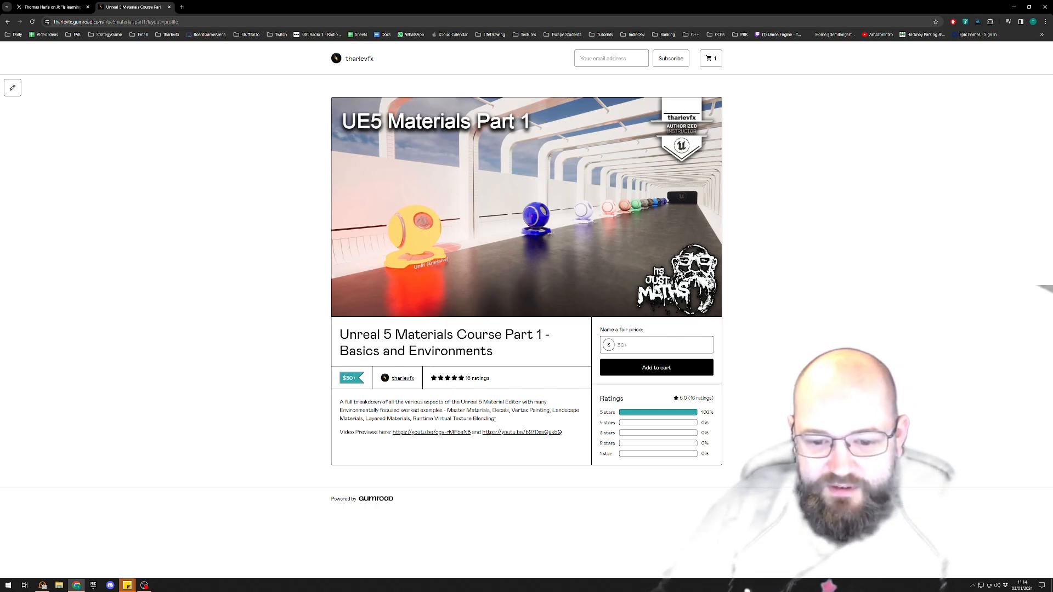
- Select the price field text for Materials Course Part 1 on the product page
left_click_drag(447, 410, 494, 418)
type("freemater")
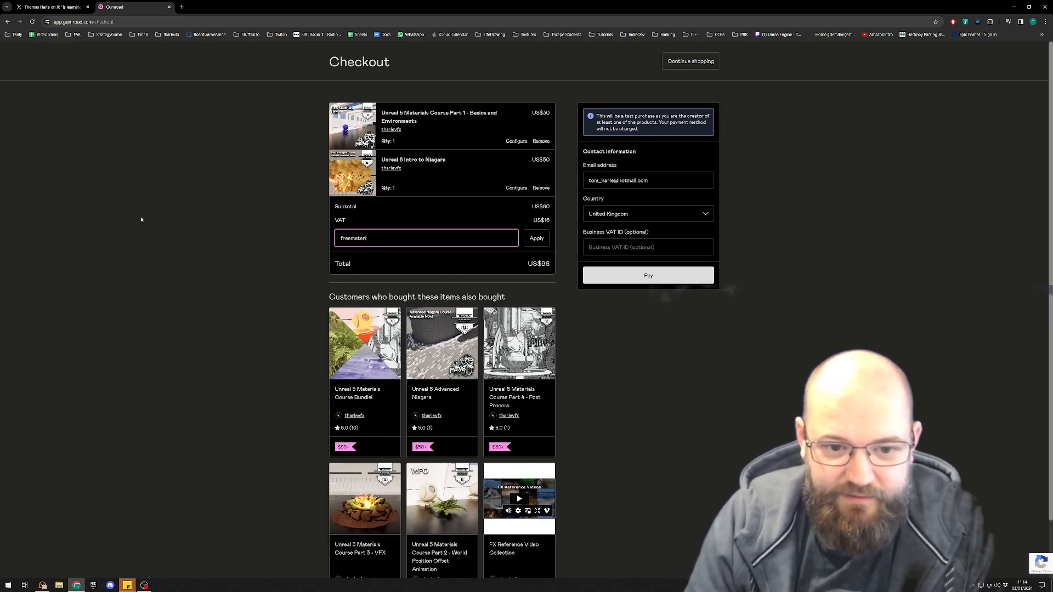
- Apply the freematerials code and remove Unreal 5 Intro to Niagara, leaving a US$0 total
left_click(535, 238)
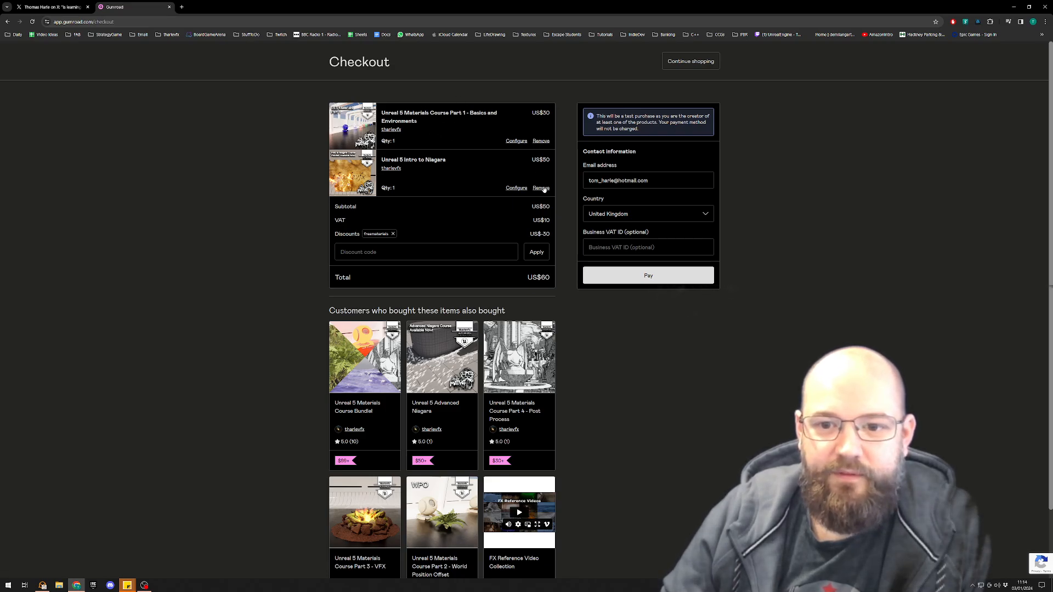
left_click(541, 188)
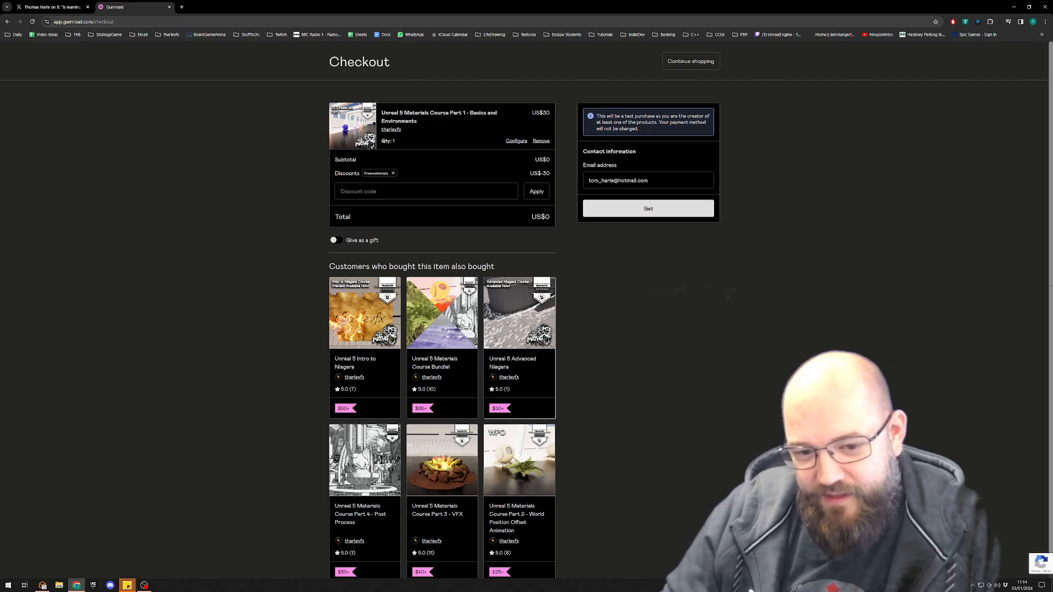
scroll("down", 3)
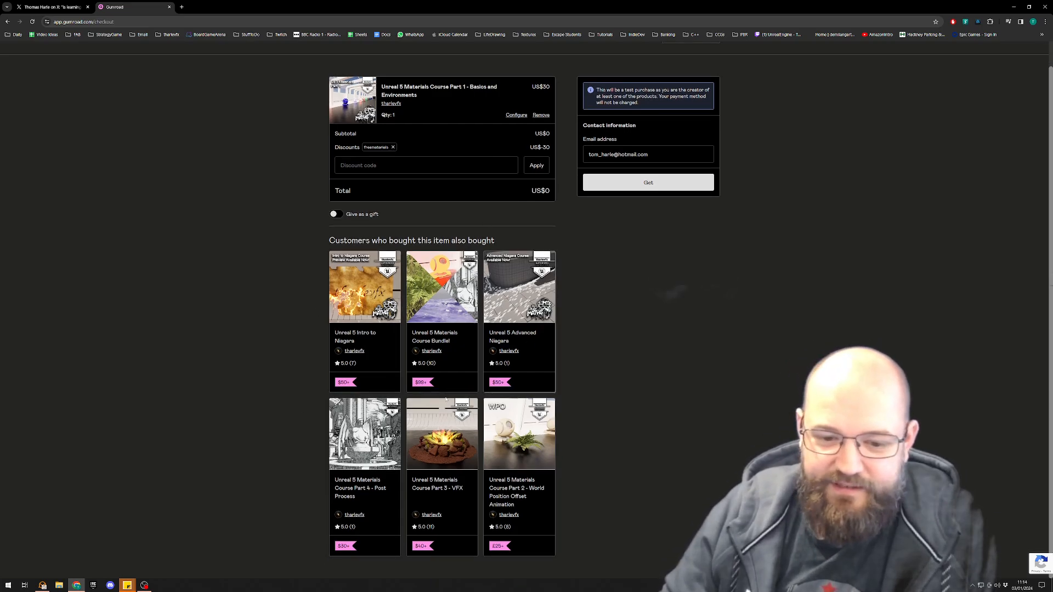